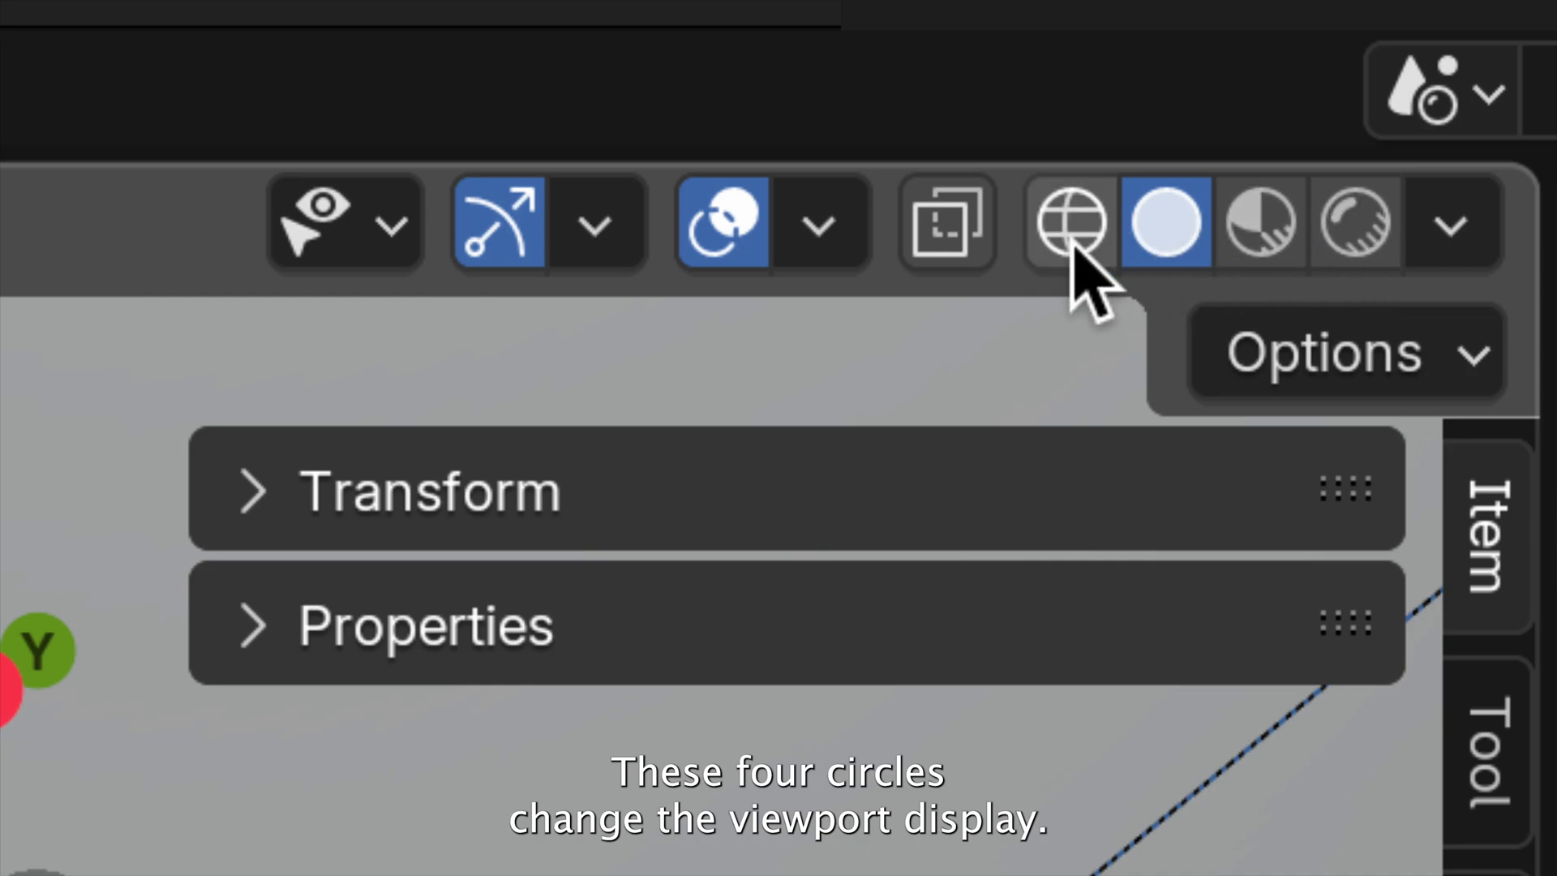
{"action": "mouse_move", "coordinate": [1065, 223]}
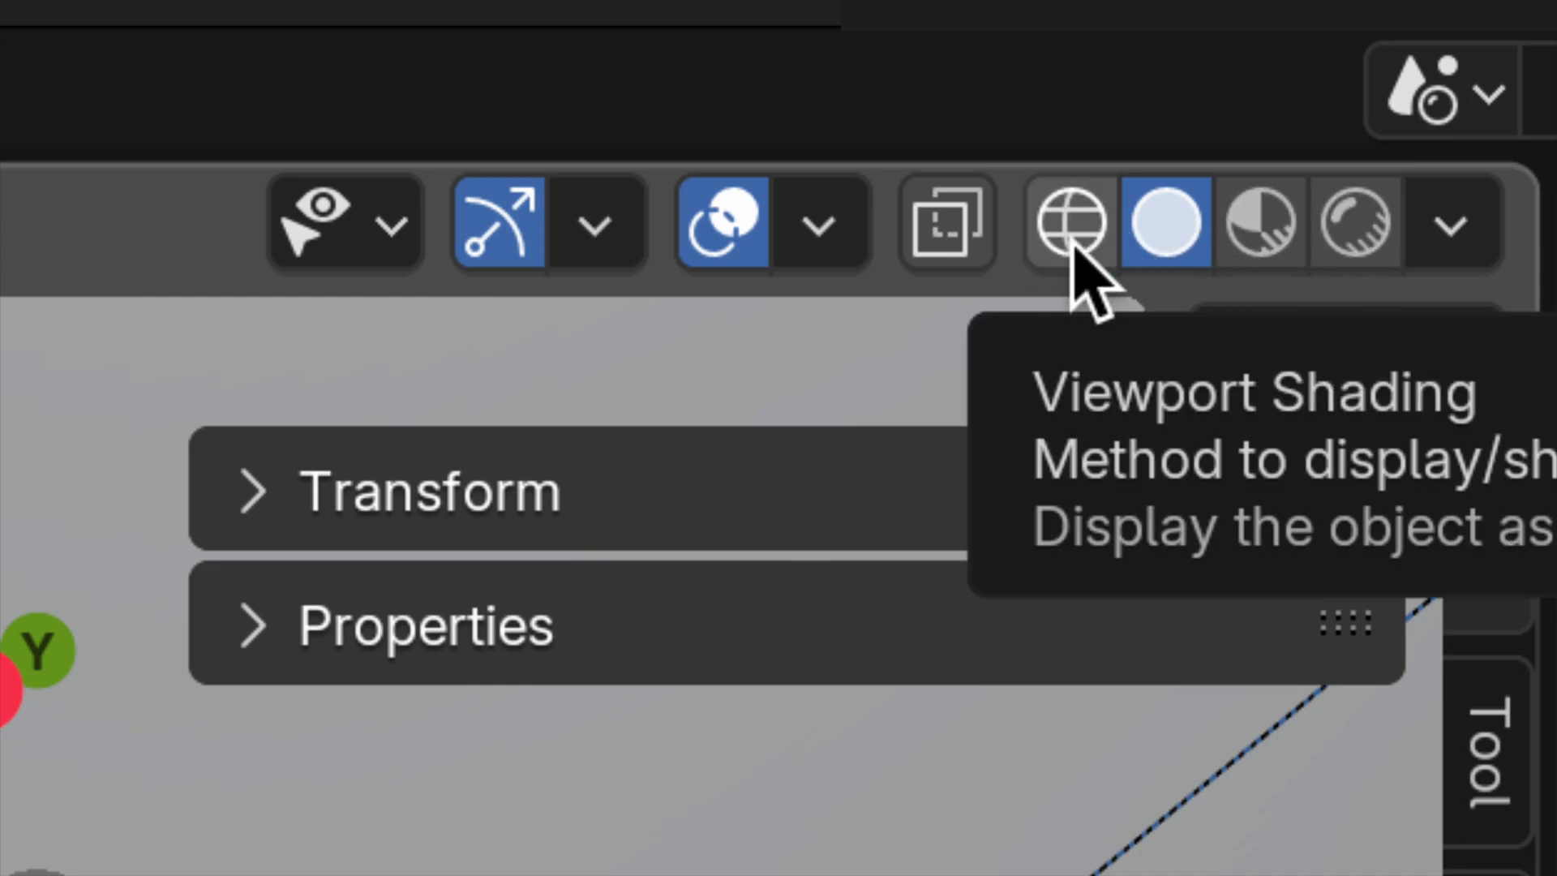
- Cycle the viewport through wireframe, material preview and solid shading, then back to wireframe
{"action": "left_click", "coordinate": [1065, 222]}
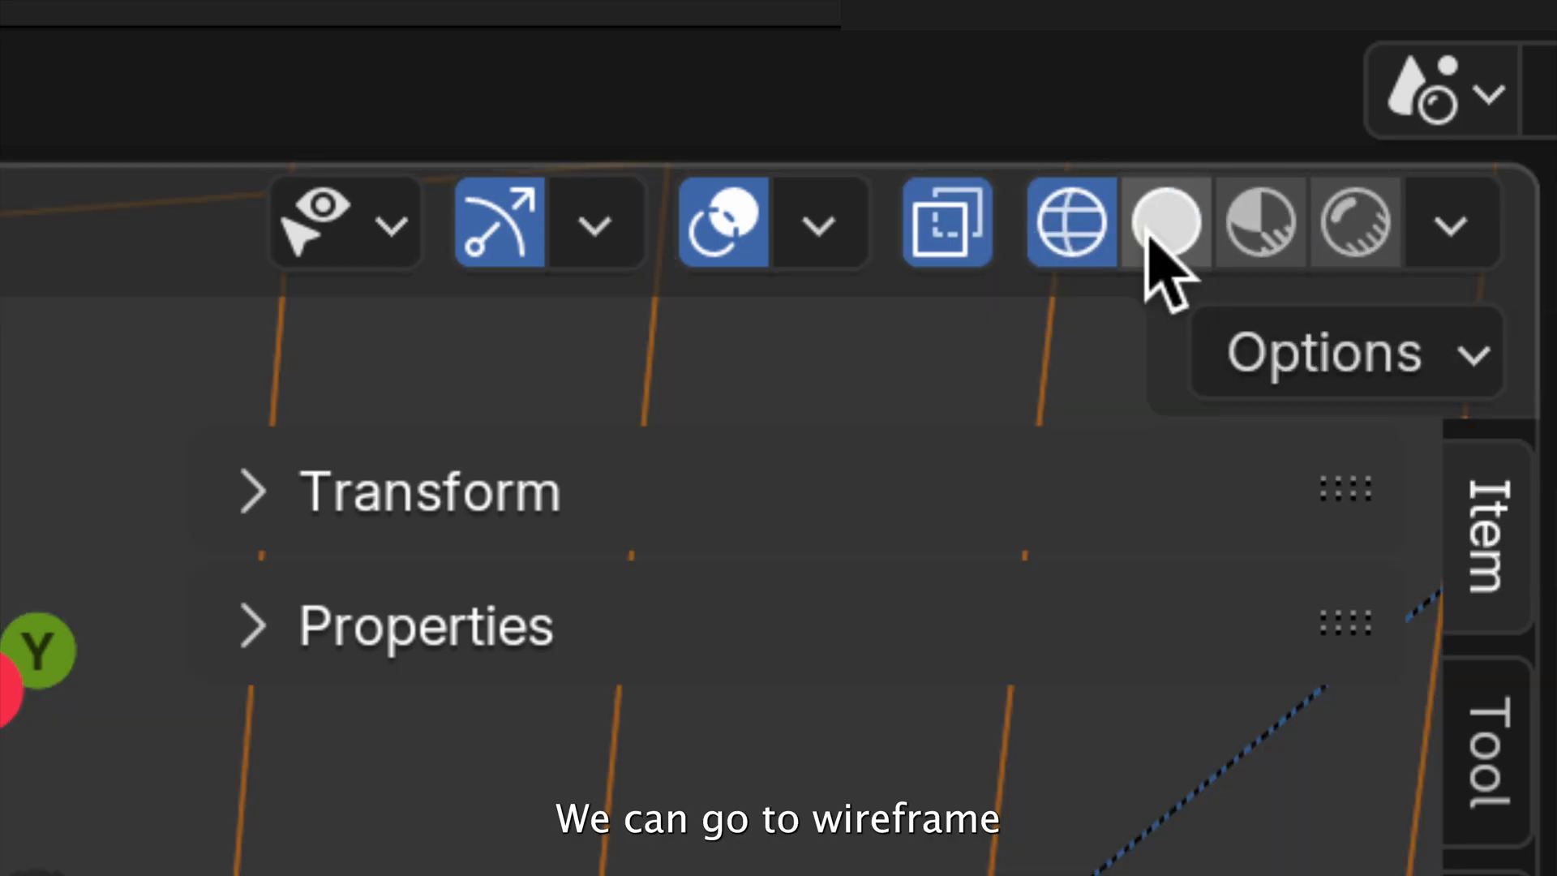
{"action": "left_click", "coordinate": [1257, 222]}
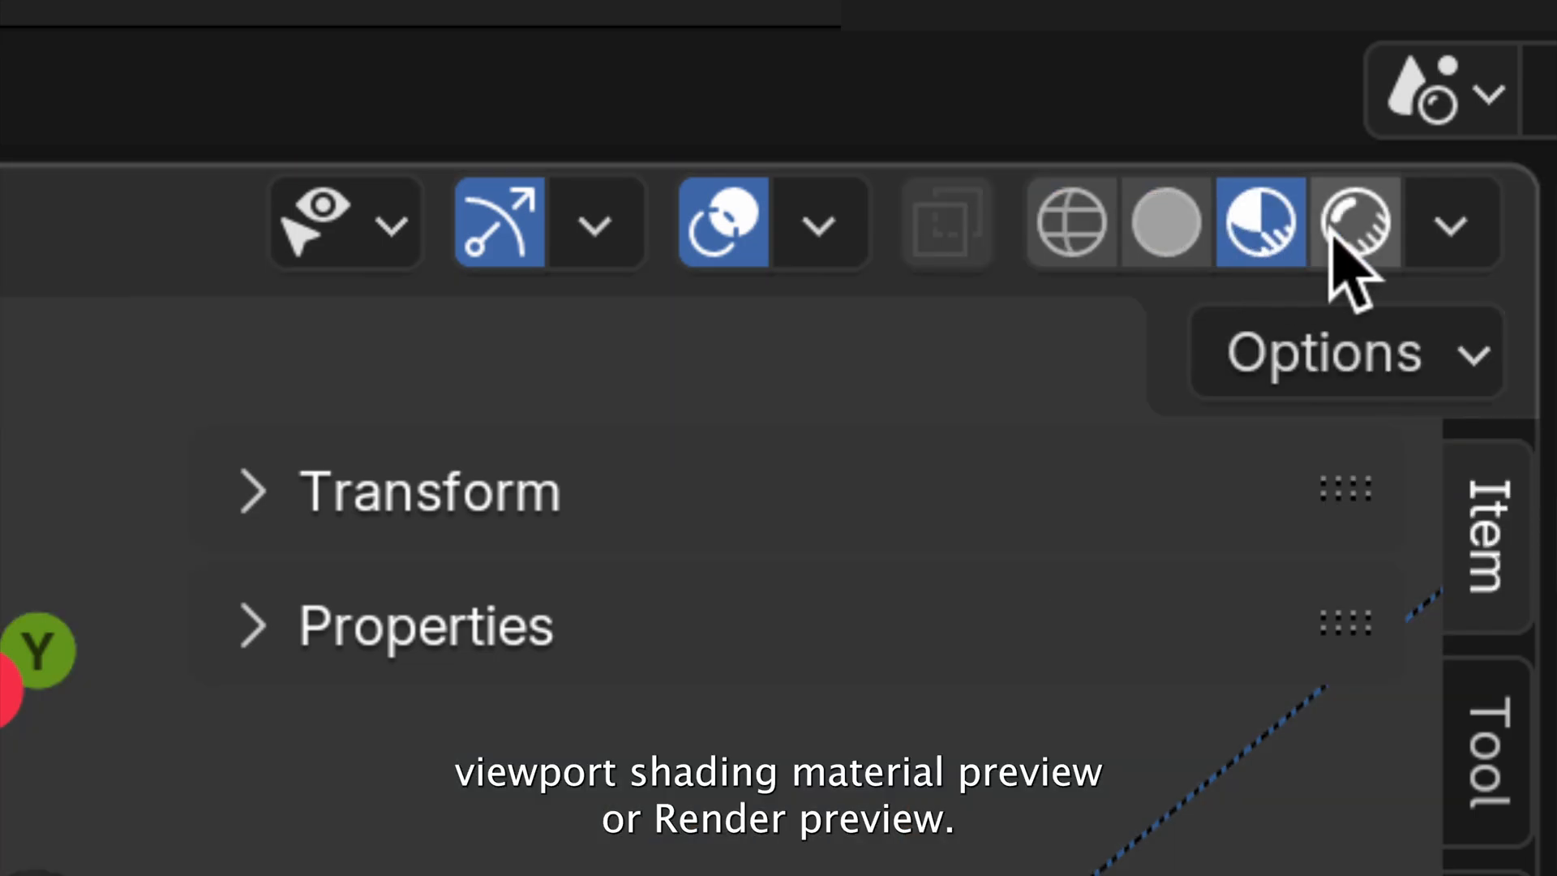
{"action": "left_click", "coordinate": [1164, 222]}
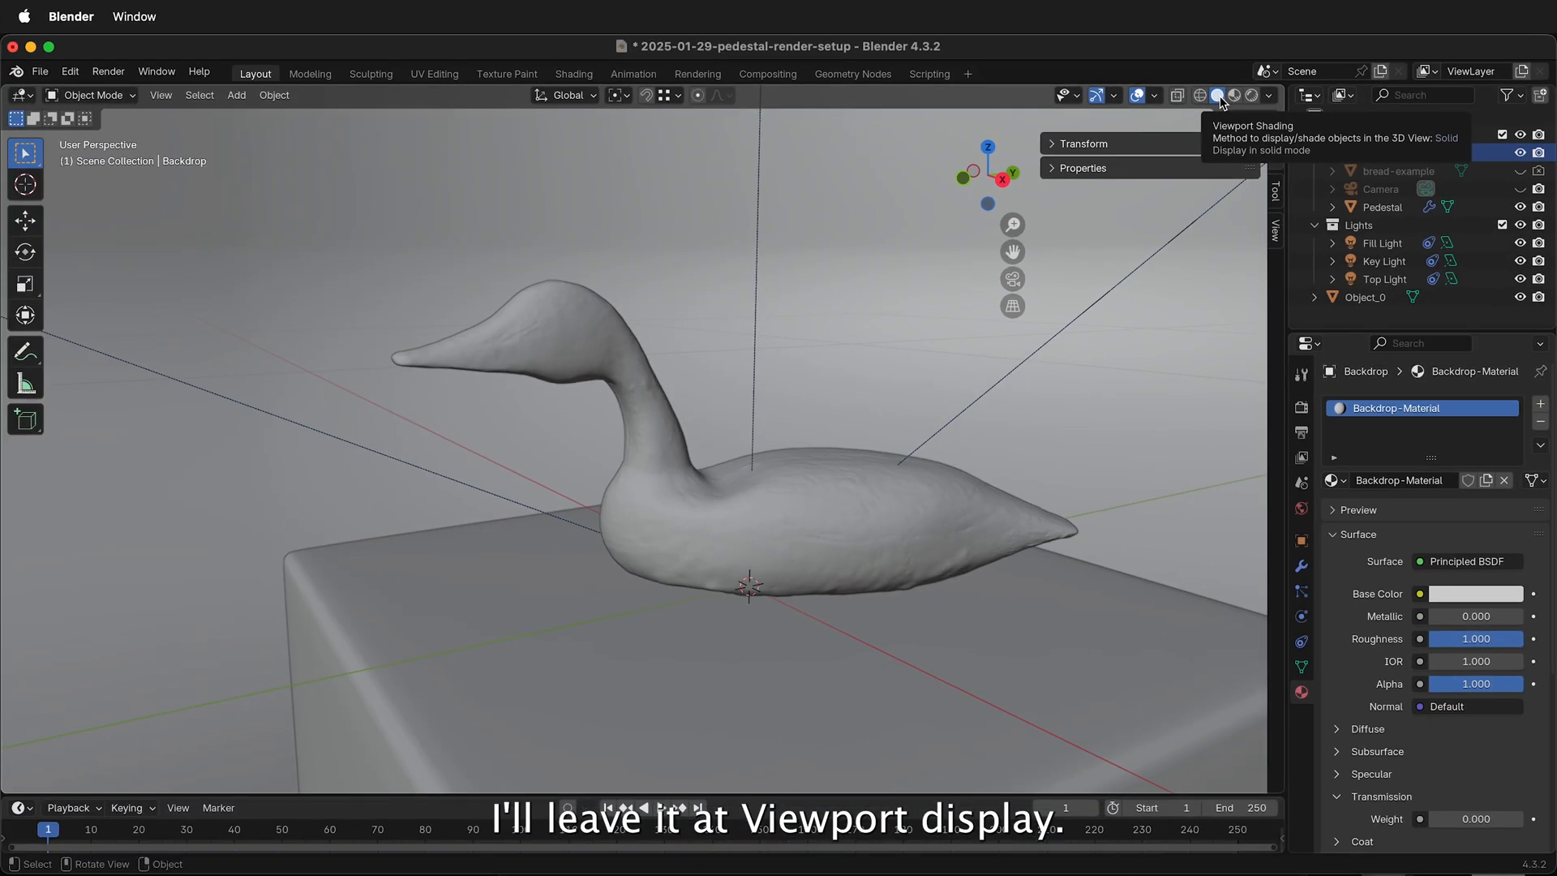
{"action": "left_click", "coordinate": [1217, 96]}
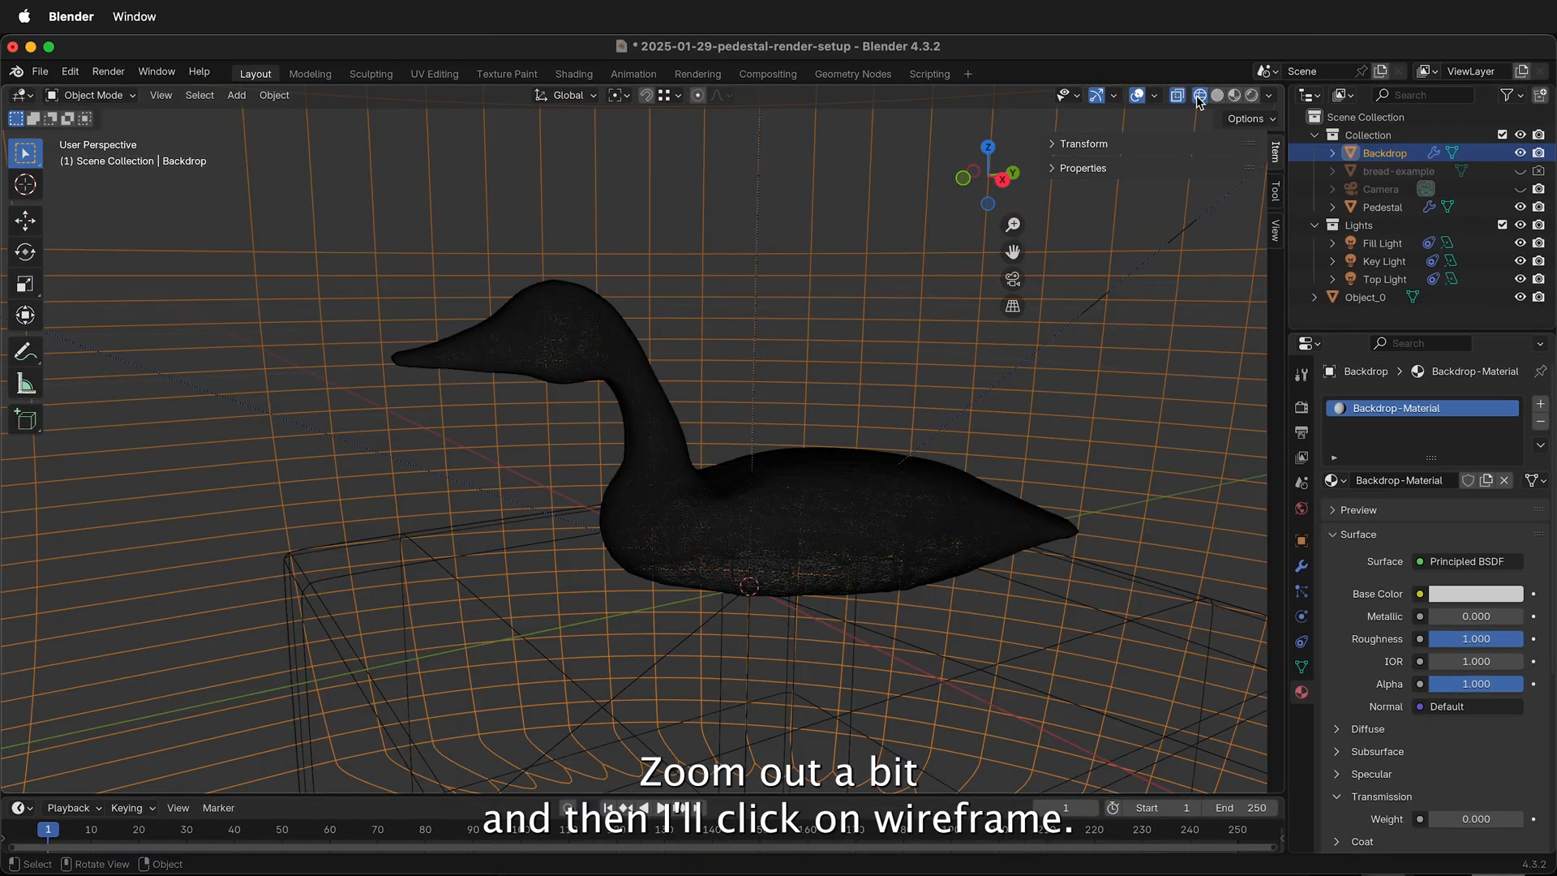
{"action": "mouse_move", "coordinate": [690, 496]}
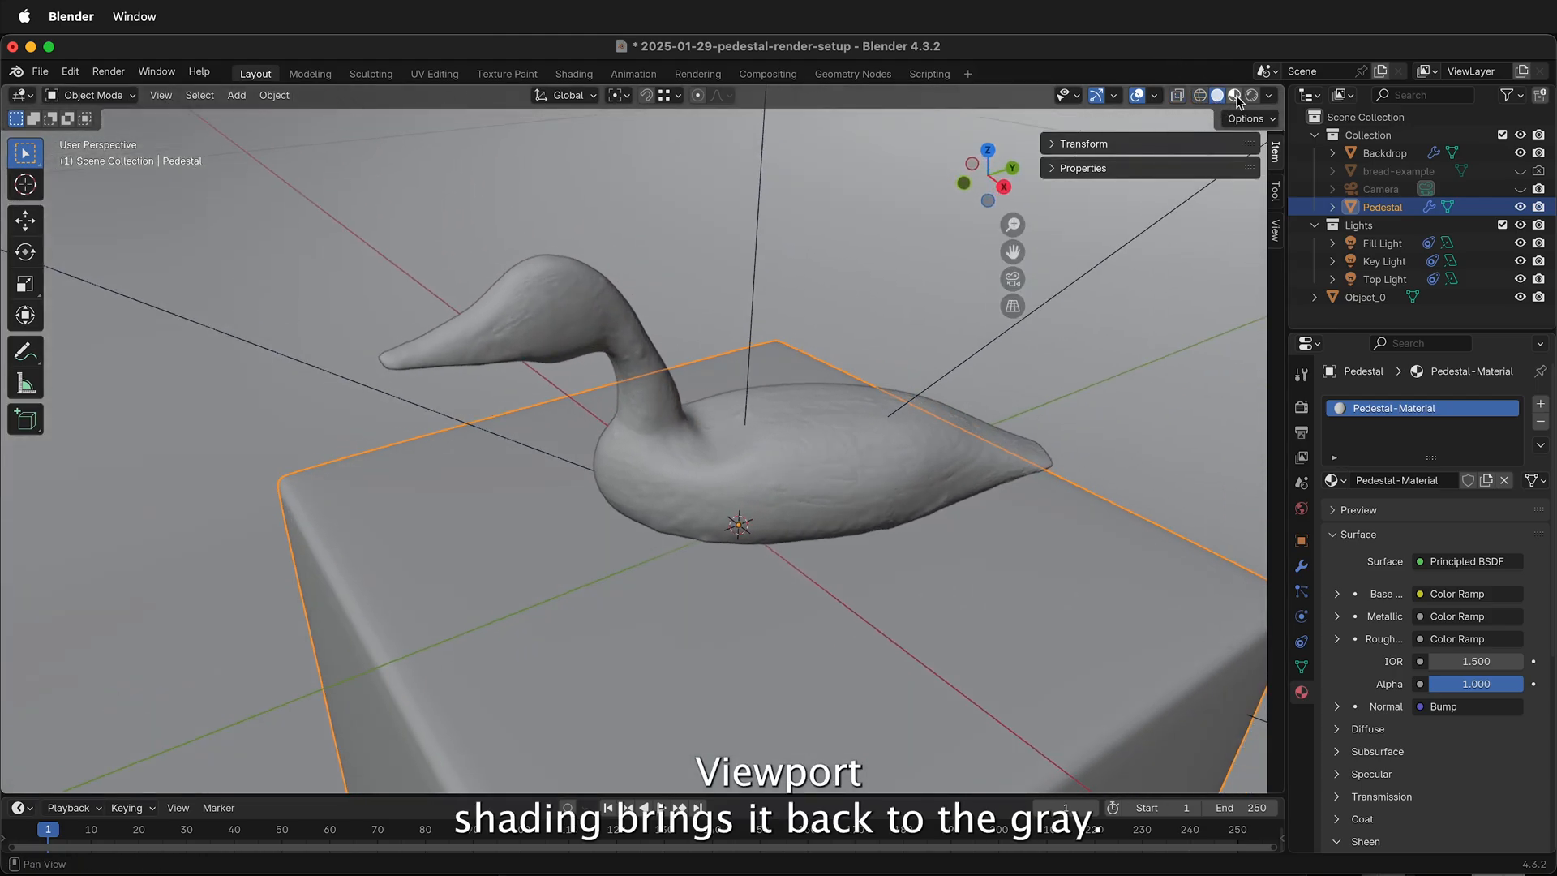
- Switch to material preview and finally rendered shading, showing the textured, lit duck on its pedestal
{"action": "left_click", "coordinate": [1234, 94]}
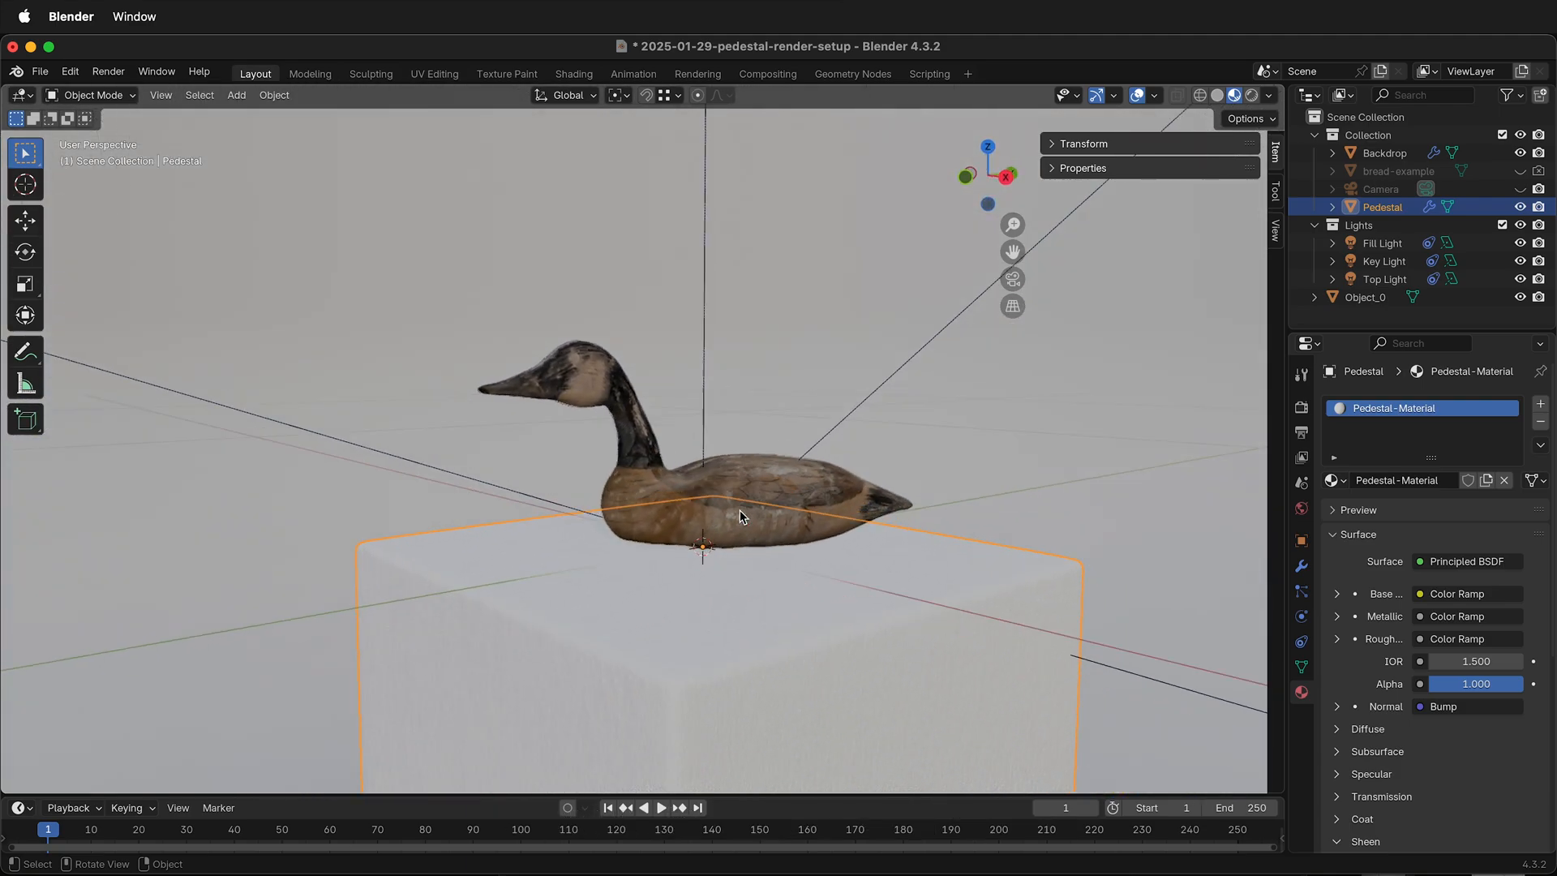
{"action": "left_click", "coordinate": [1251, 94]}
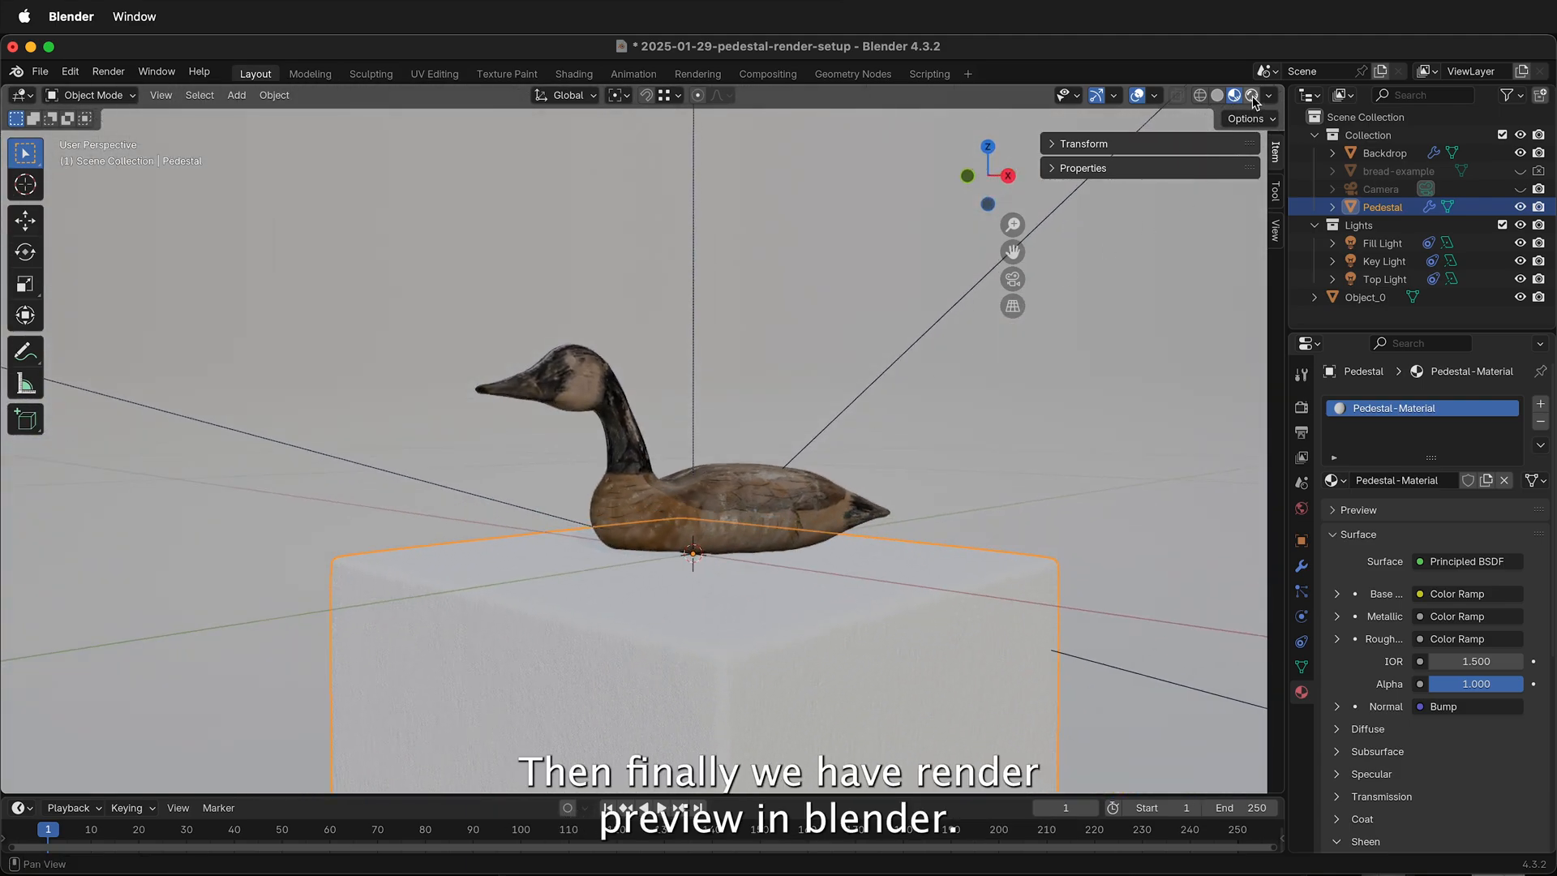
{"action": "left_click", "coordinate": [1236, 94]}
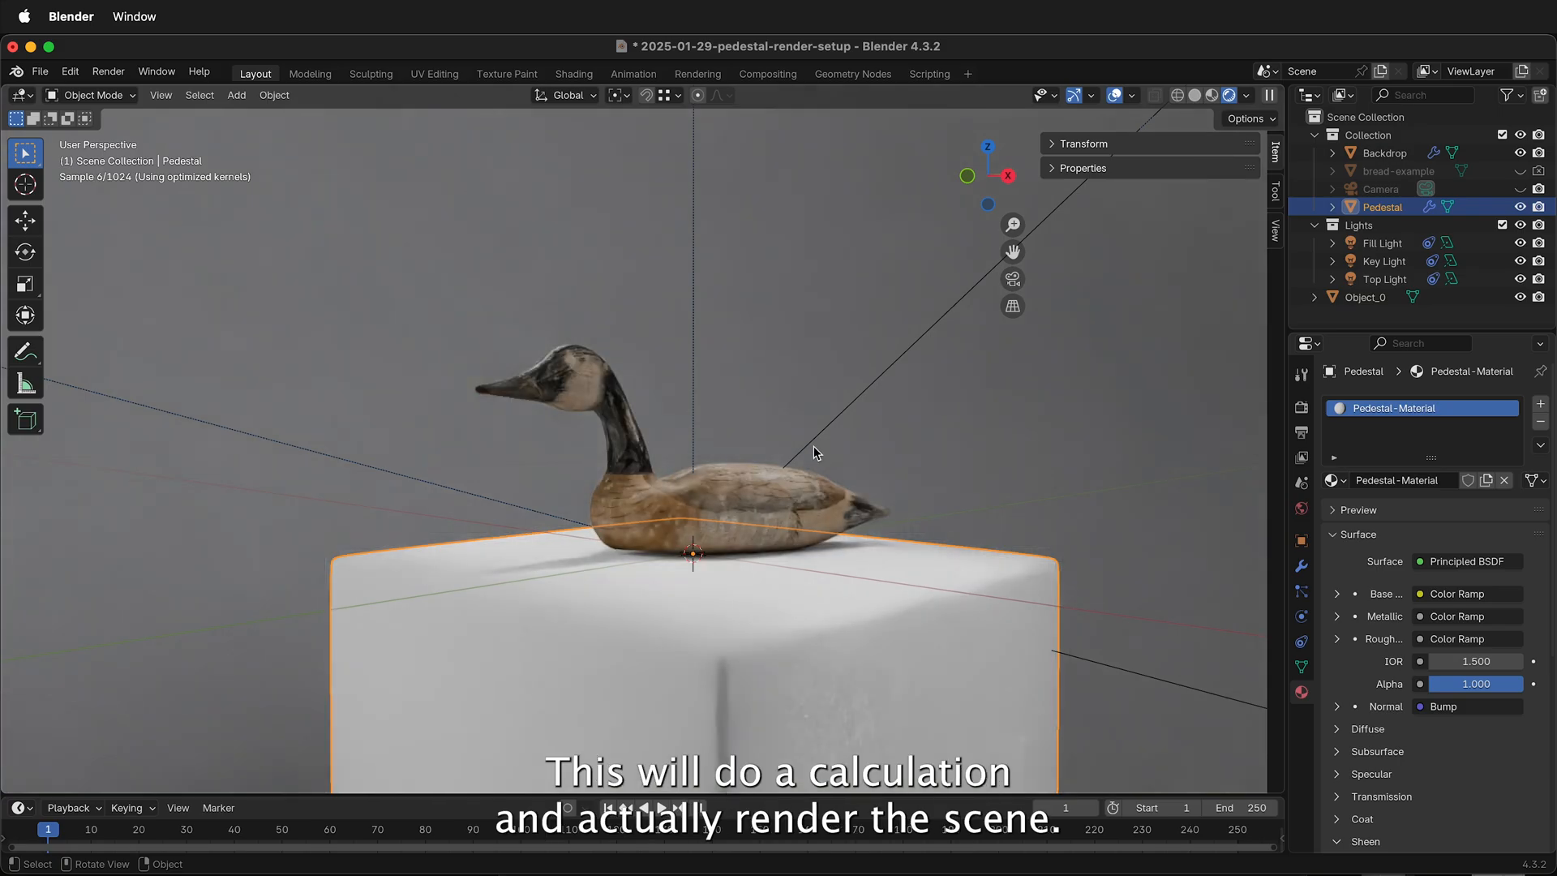